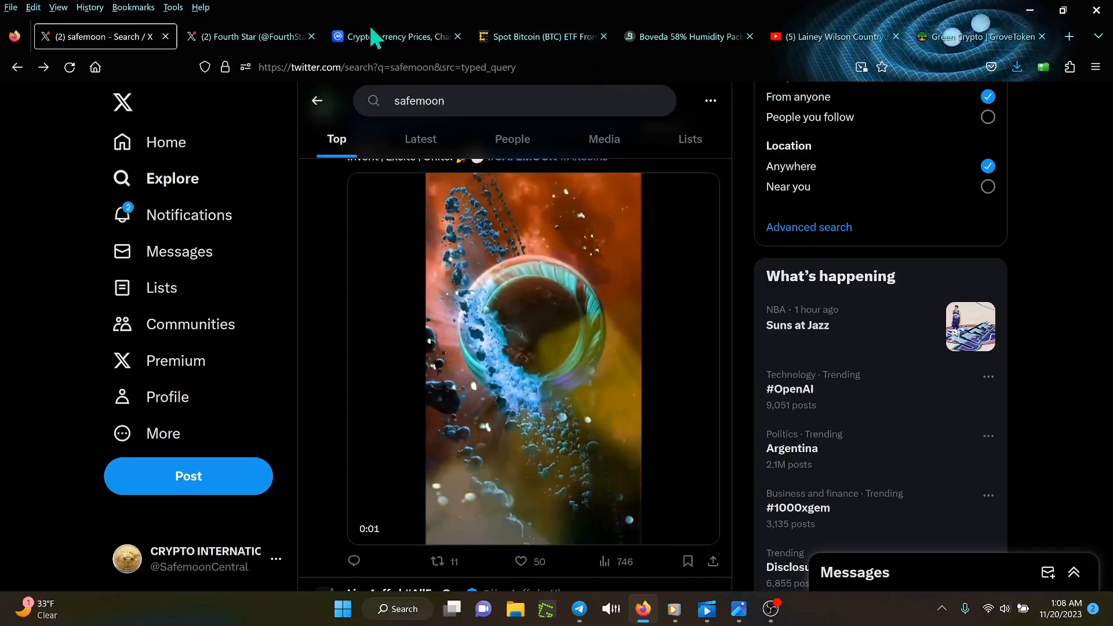
left_click(248, 36)
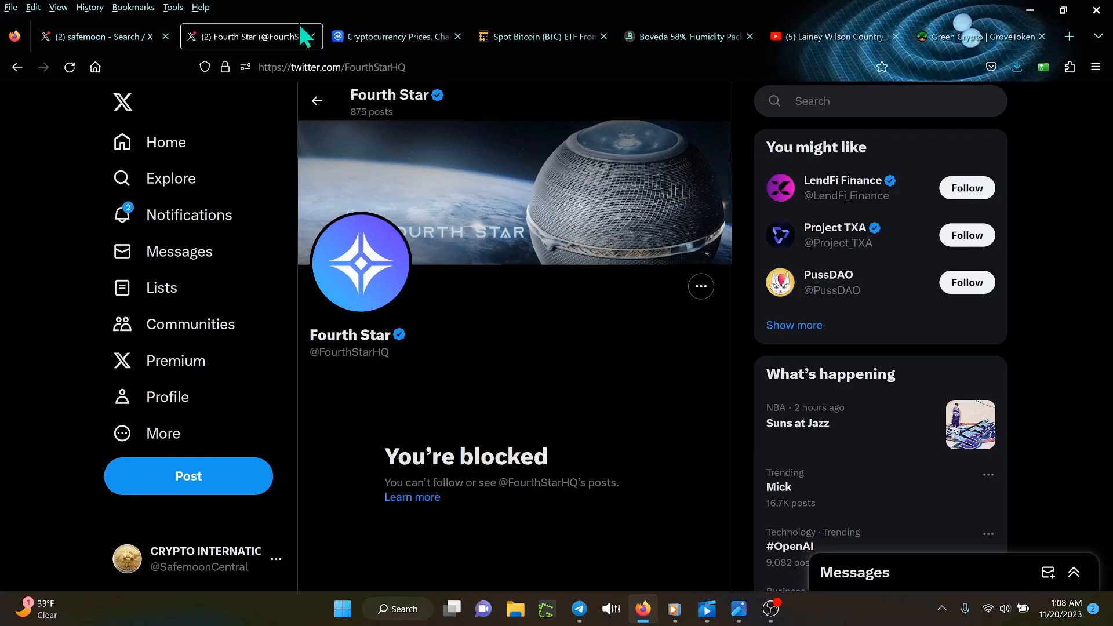
Step: Bring up CoinMarketCap's 'Cryptocurrency Prices, Charts' page with today's rankings
left_click(395, 36)
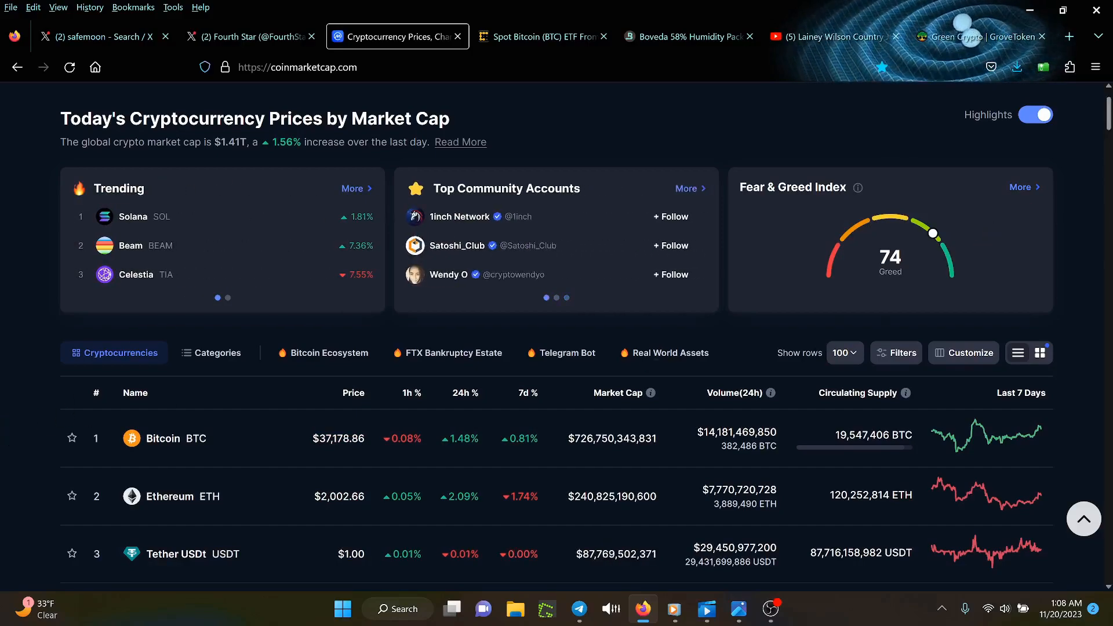
Step: Scroll the CoinMarketCap ranking down to the coins from Bitcoin through Solana
scroll("down", 3)
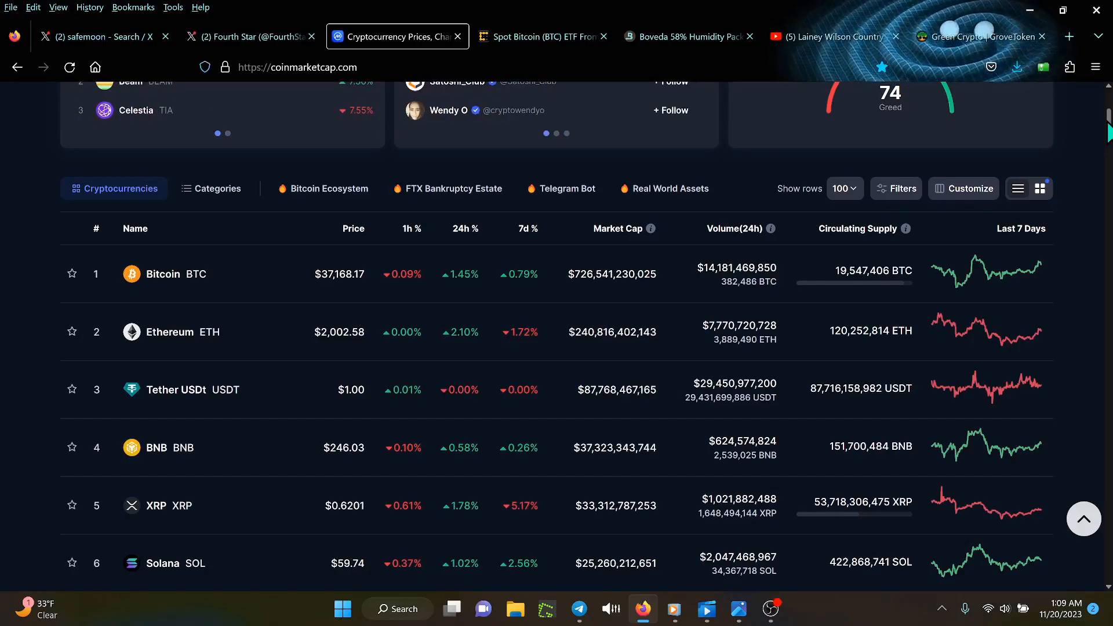
mouse_move(791, 533)
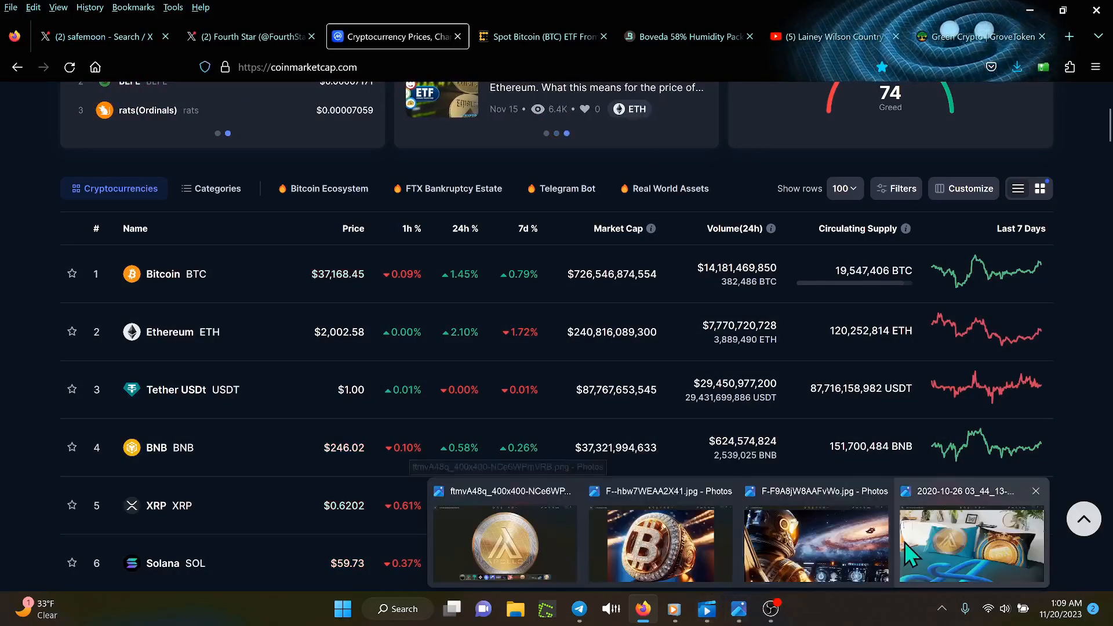
Step: View the saved crypto images, including the diamond Bitcoin ring, then return to CoinMarketCap
left_click(972, 543)
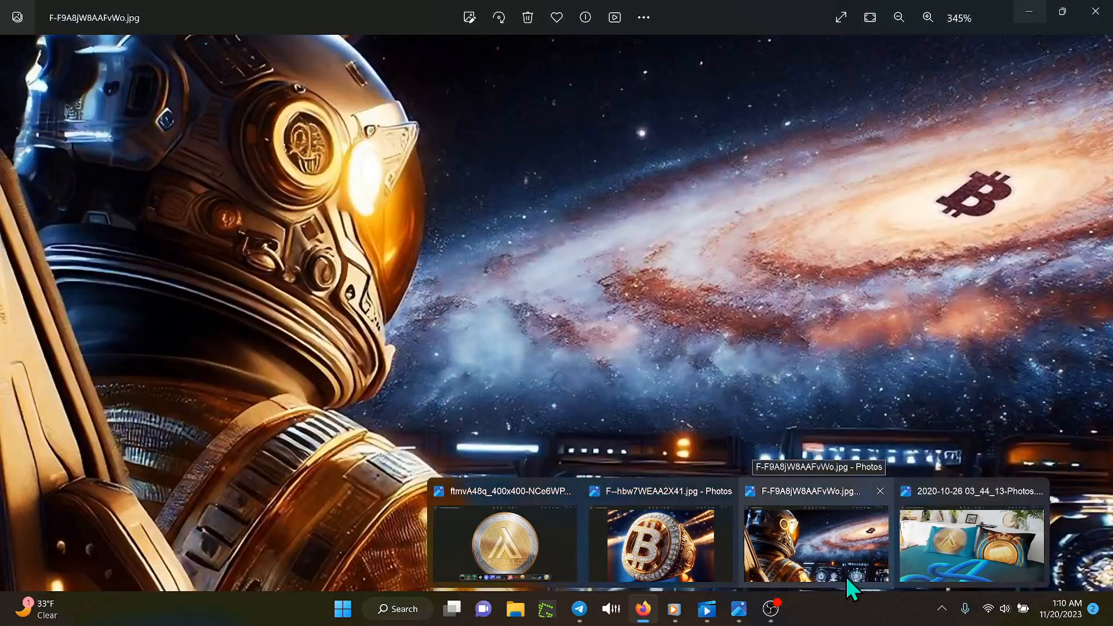
left_click(659, 543)
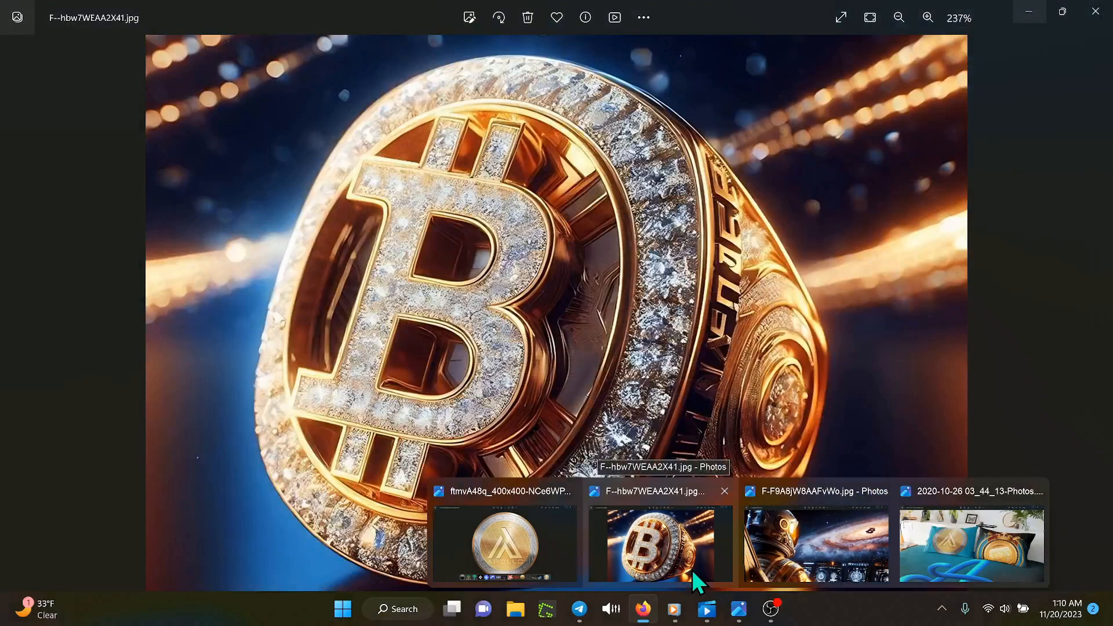
mouse_move(600, 579)
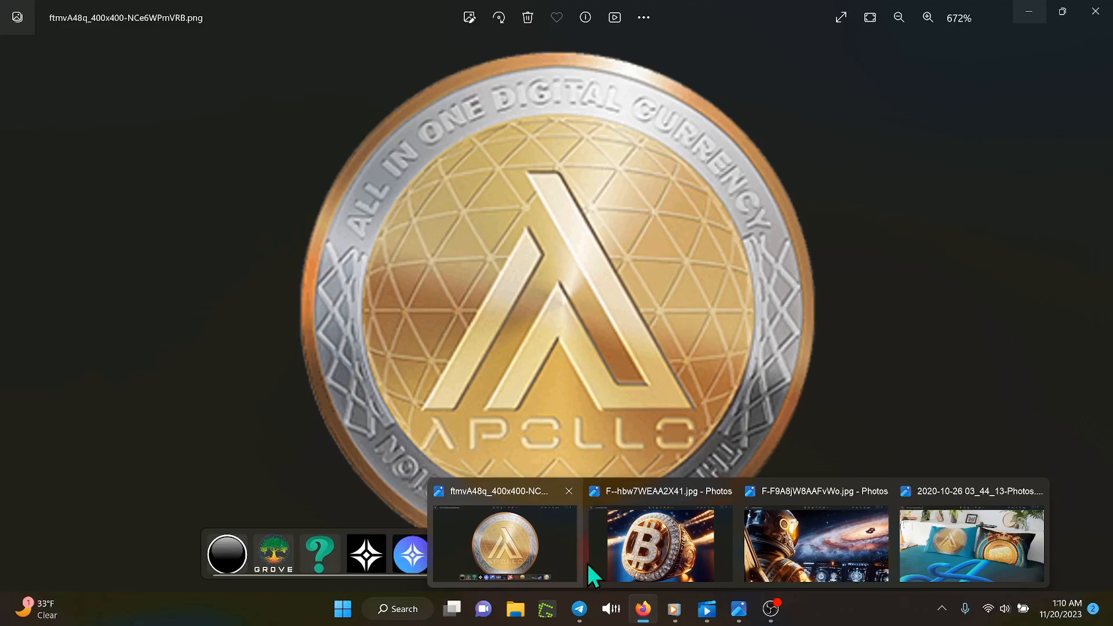
left_click(659, 542)
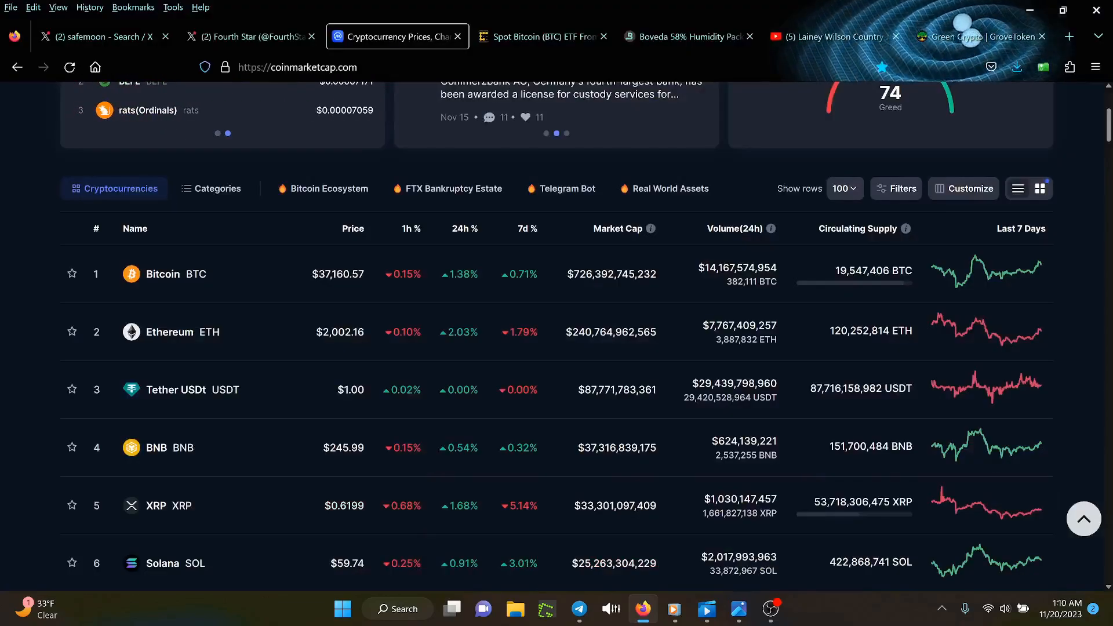
mouse_move(245, 415)
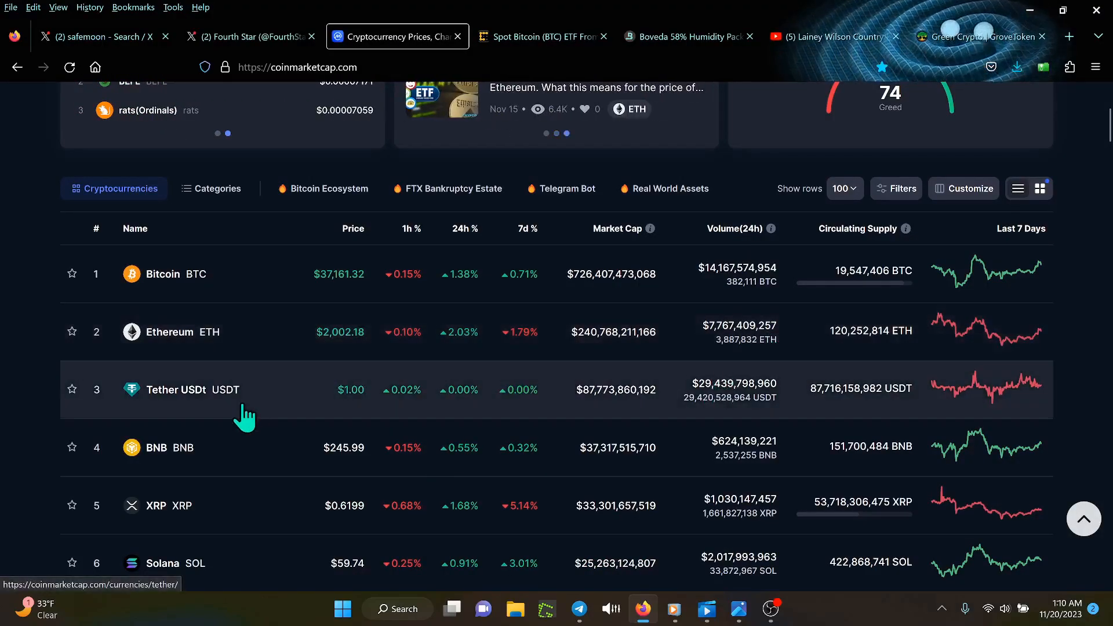
mouse_move(361, 561)
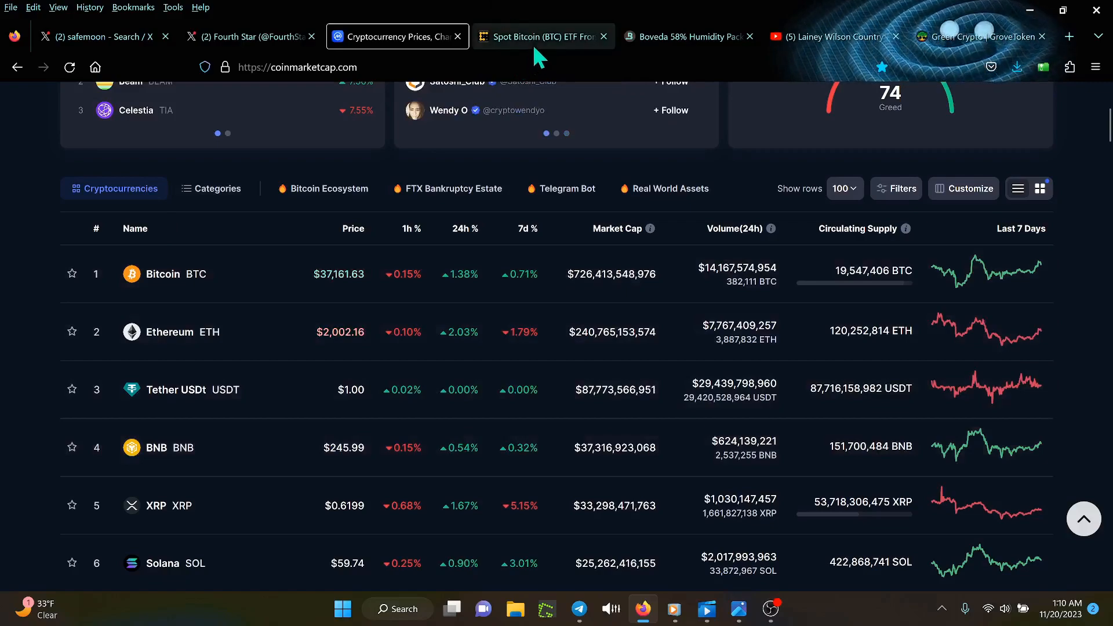
Step: Show the CoinDesk article on the SEC delaying Franklin Templeton and Global X spot Bitcoin ETFs
left_click(543, 36)
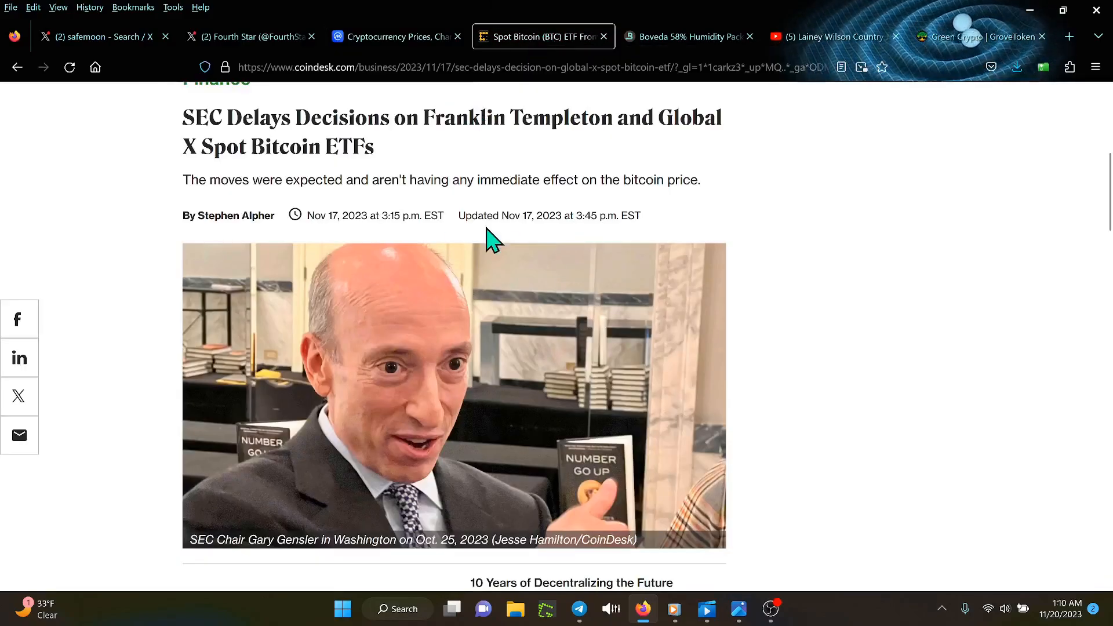
mouse_move(866, 248)
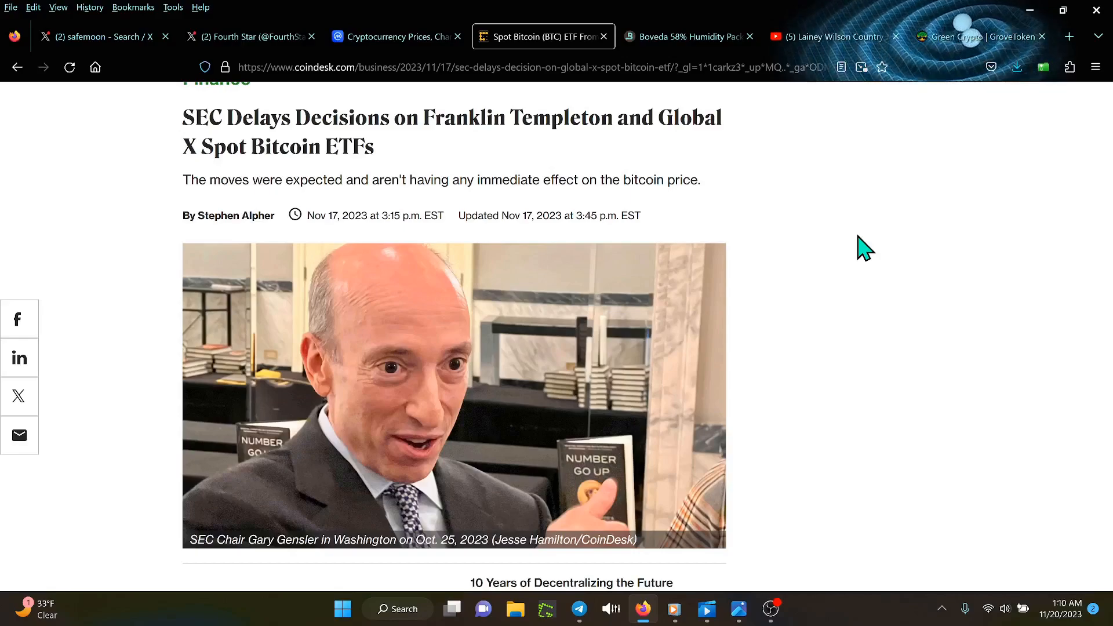
mouse_move(880, 120)
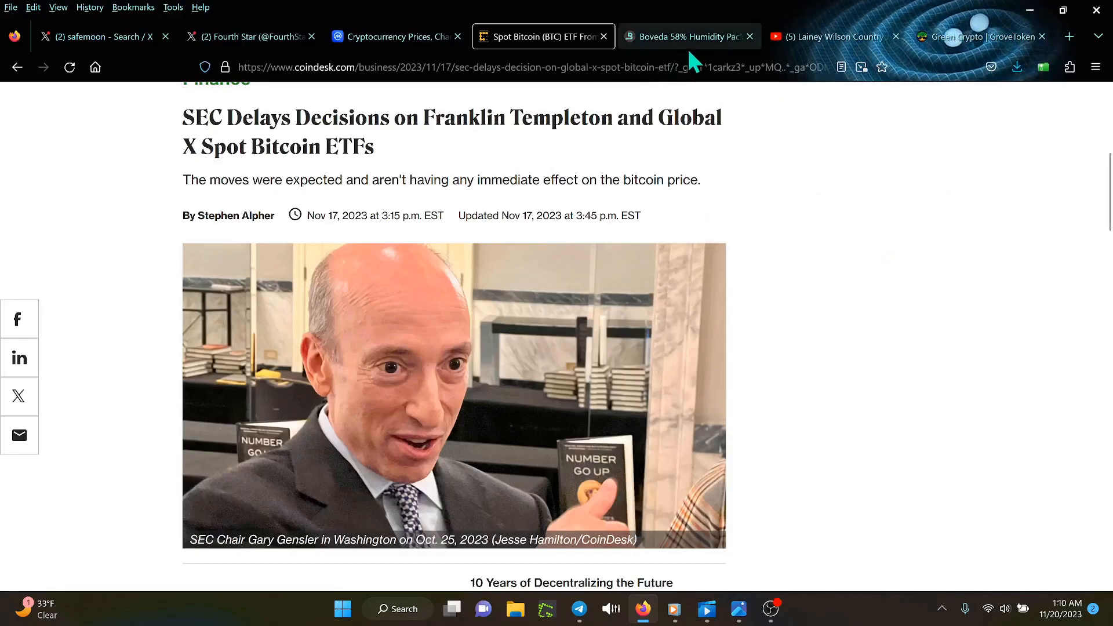
mouse_move(688, 36)
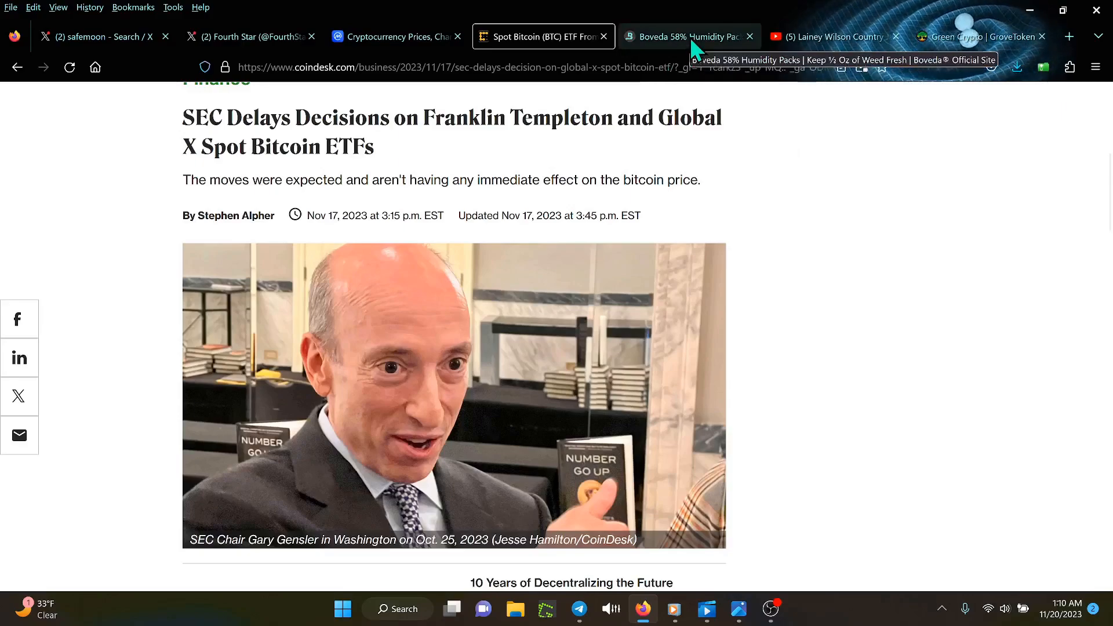
left_click(687, 36)
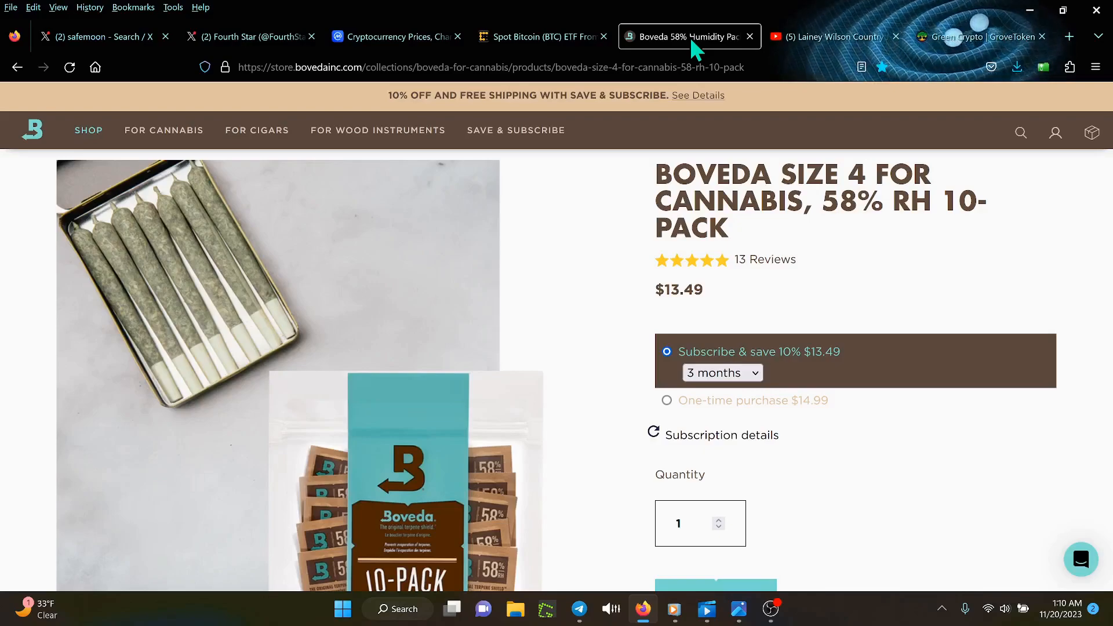
mouse_move(629, 206)
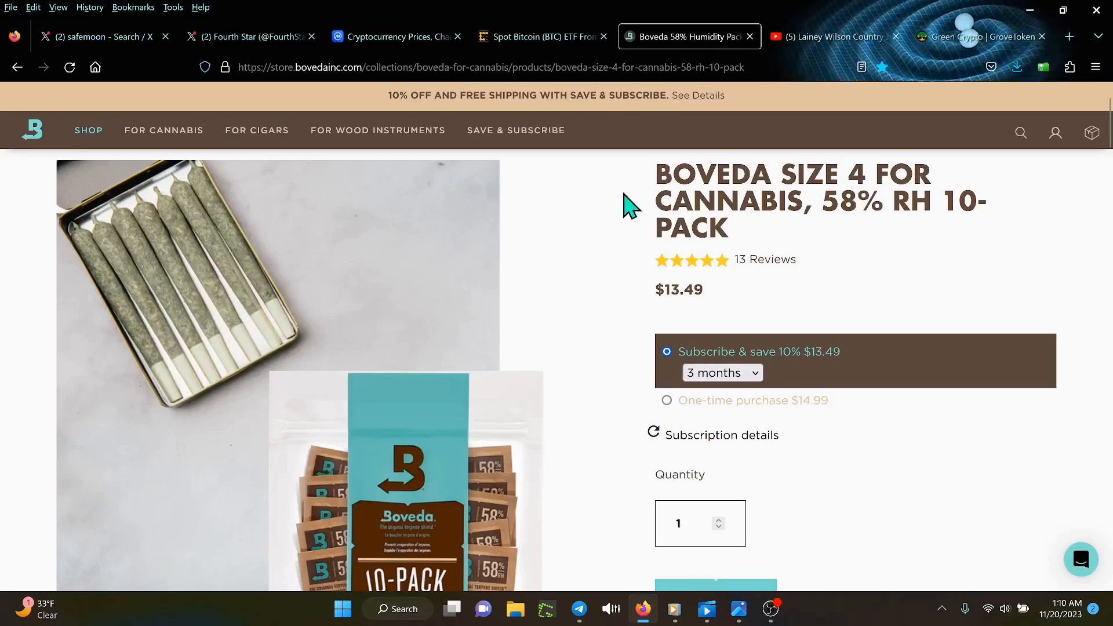
mouse_move(644, 225)
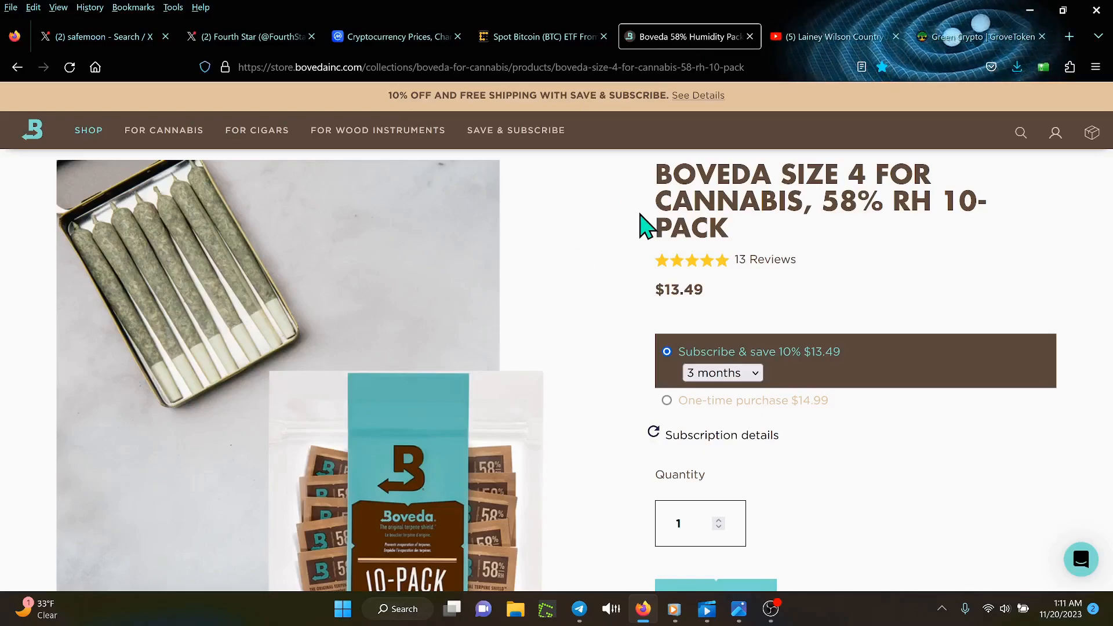
mouse_move(1082, 485)
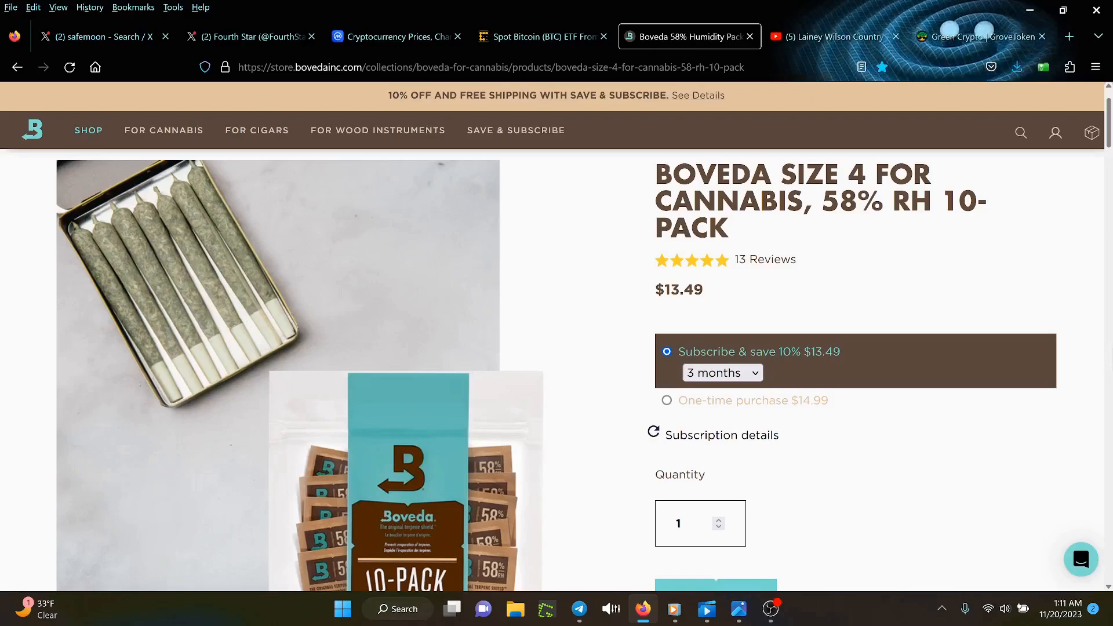
mouse_move(842, 528)
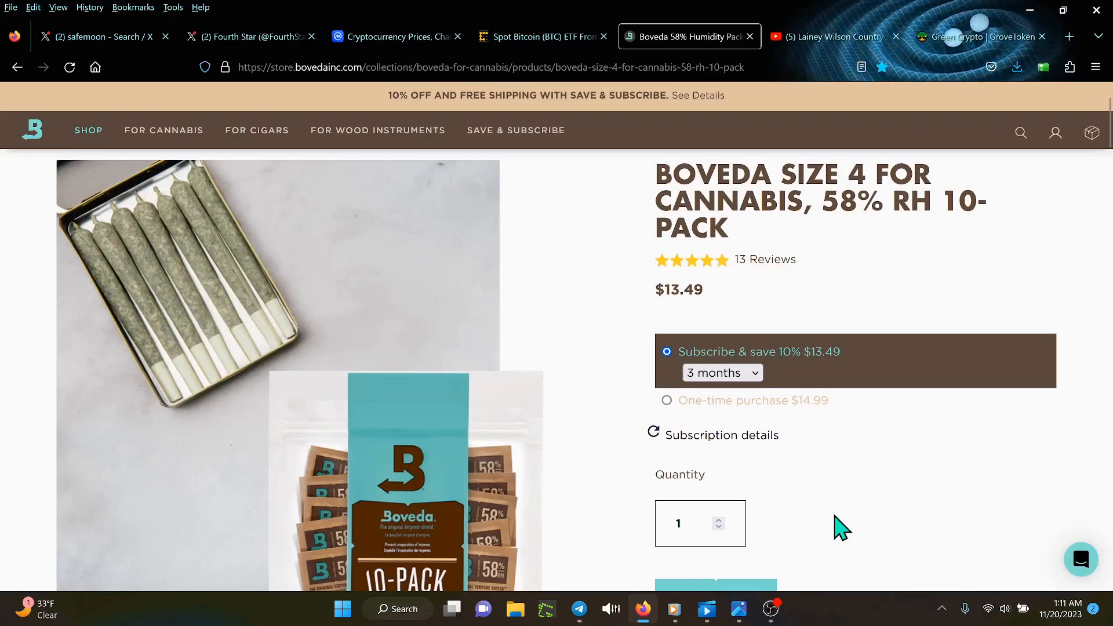
mouse_move(951, 446)
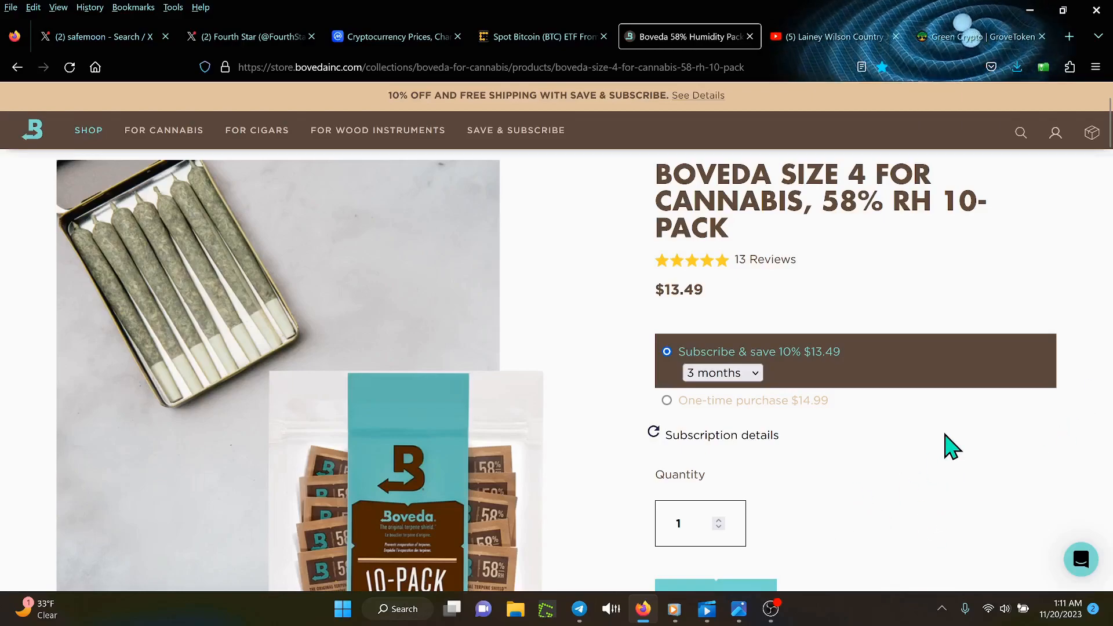
scroll("down", 3)
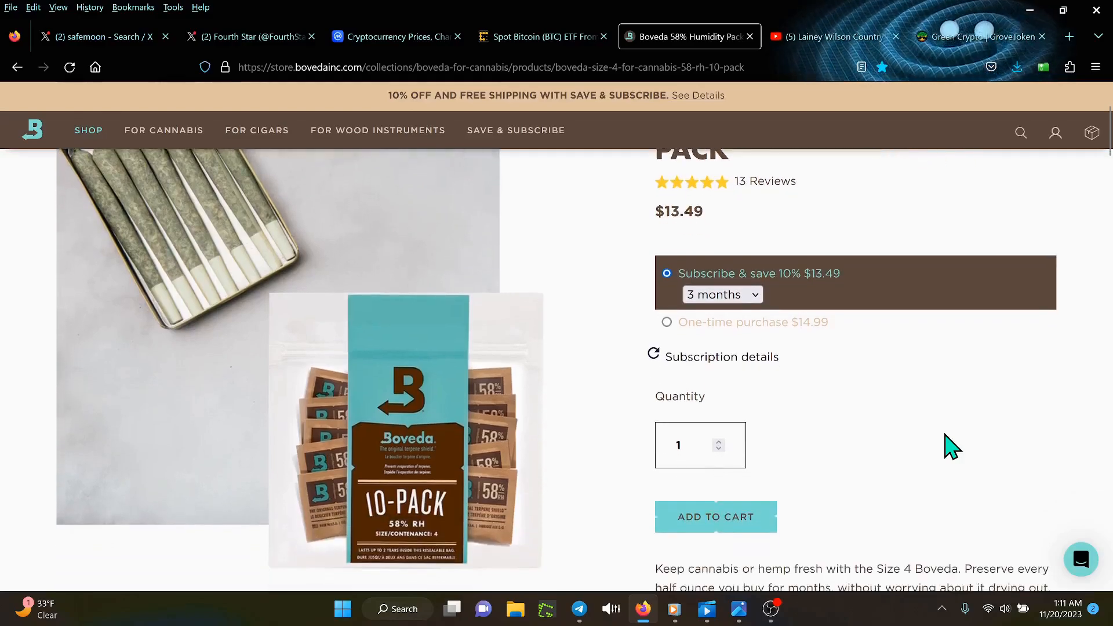
scroll("down", 3)
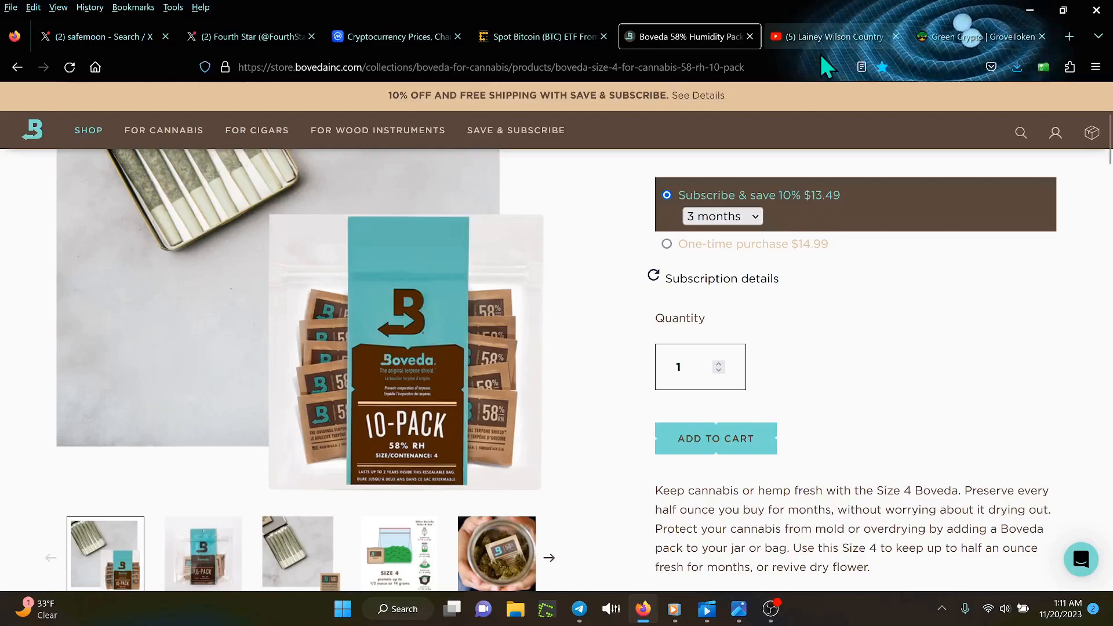
mouse_move(827, 36)
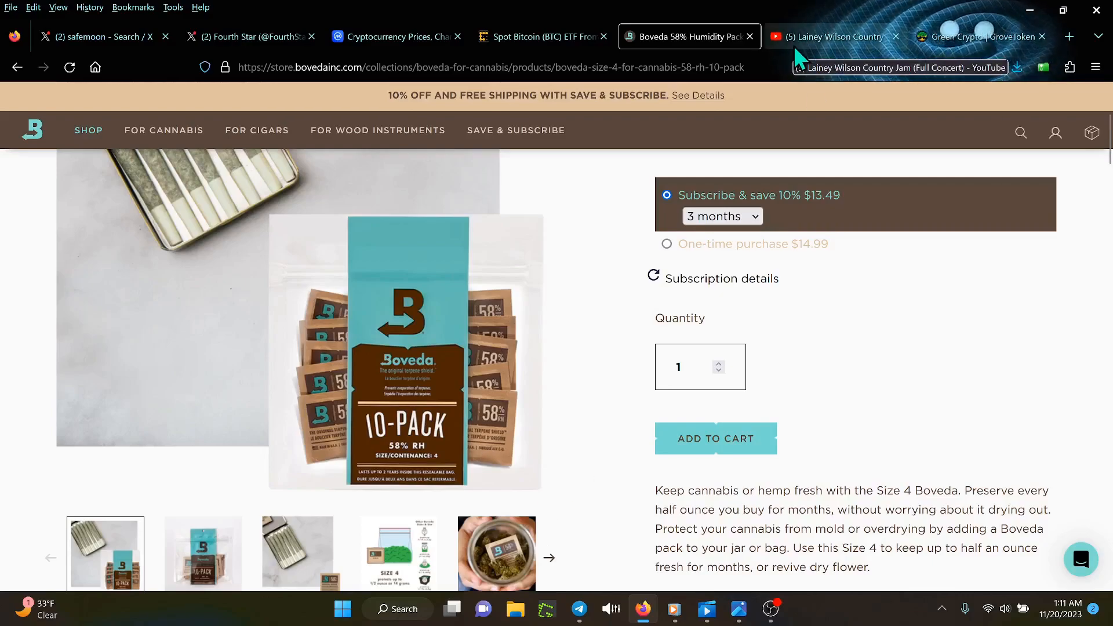
Step: Switch to the Lainey Wilson YouTube video and skip the sponsored ad before the song
left_click(835, 35)
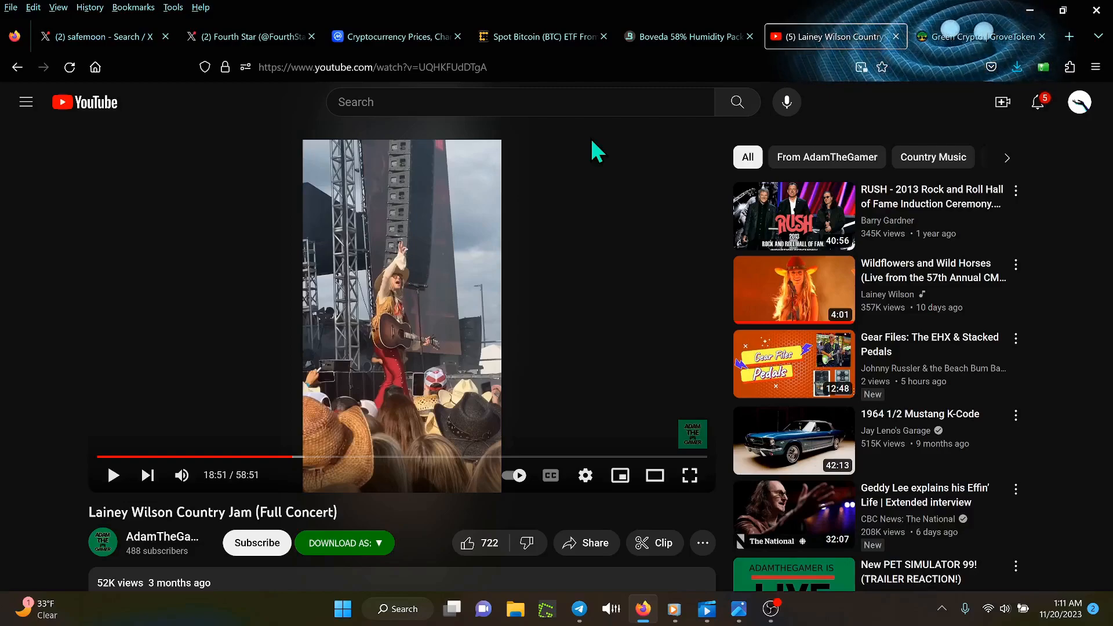
mouse_move(701, 172)
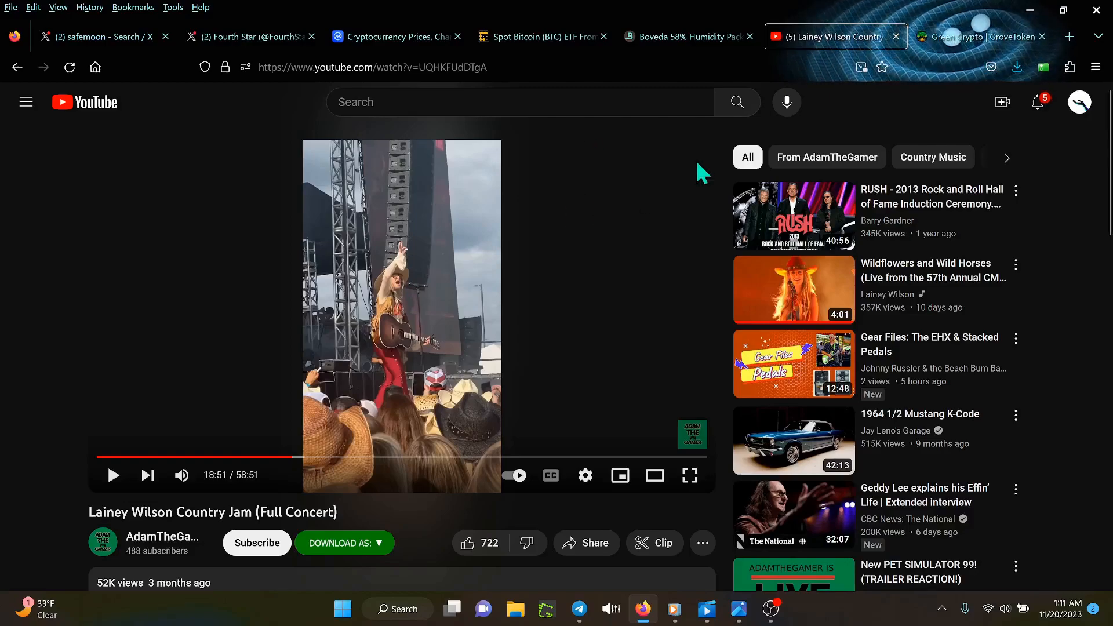
mouse_move(916, 287)
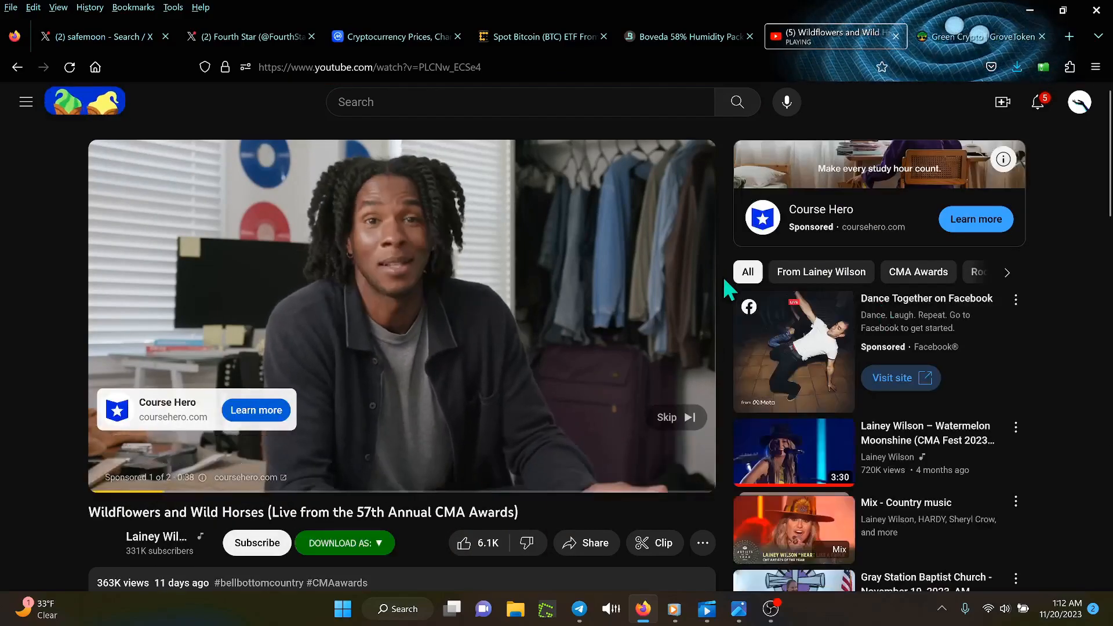
mouse_move(675, 419)
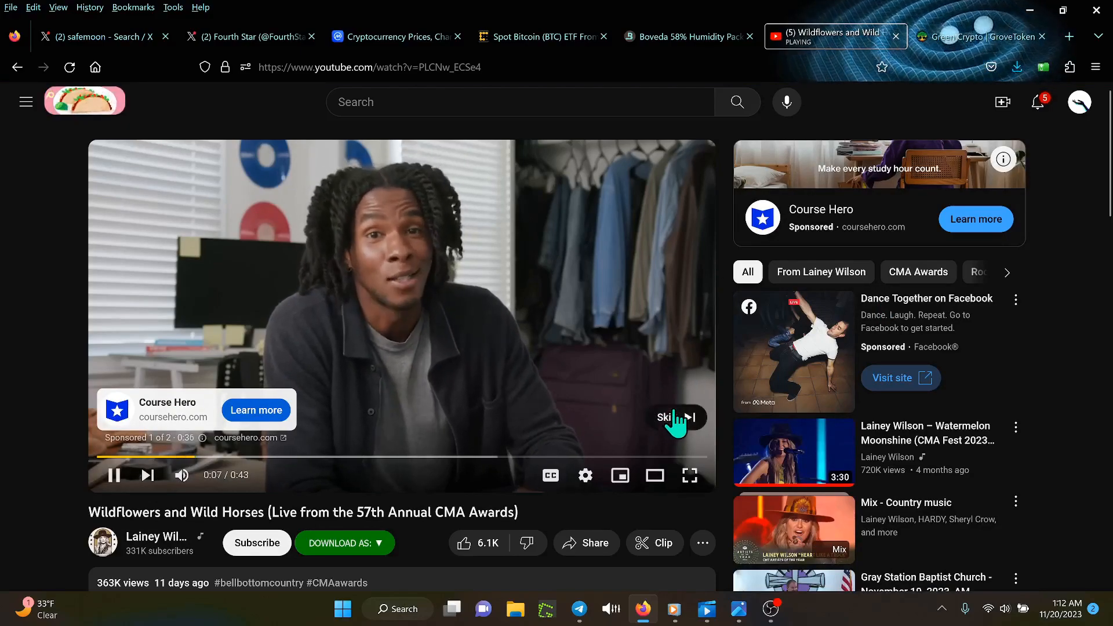
left_click(675, 418)
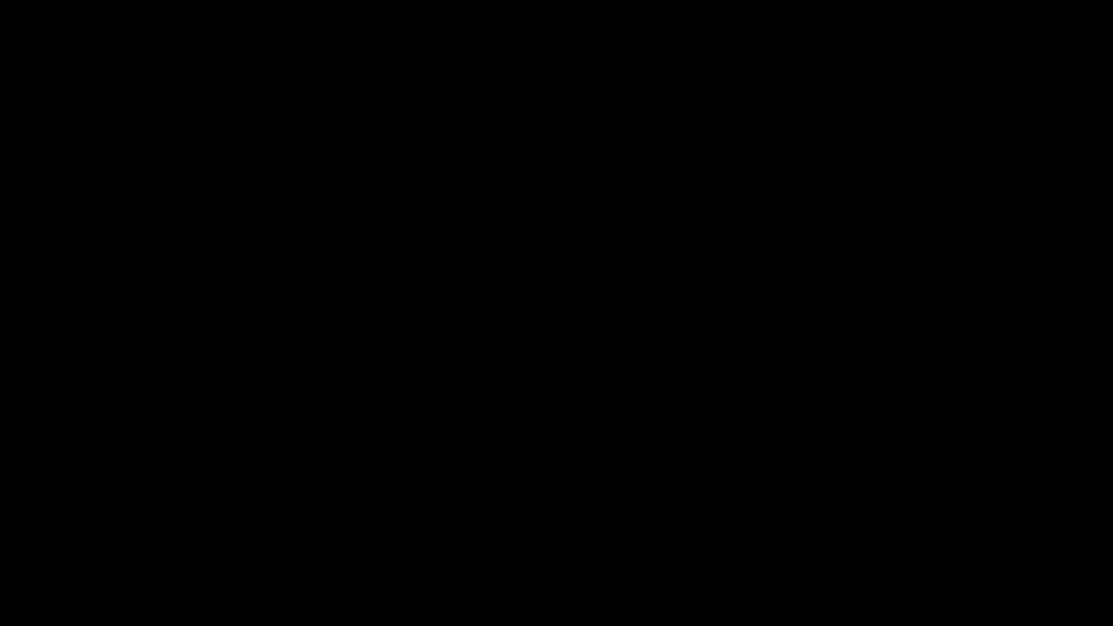
Step: Let the 'Wildflowers and Wild Horses' CMA performance play in the YouTube player
left_click(1074, 606)
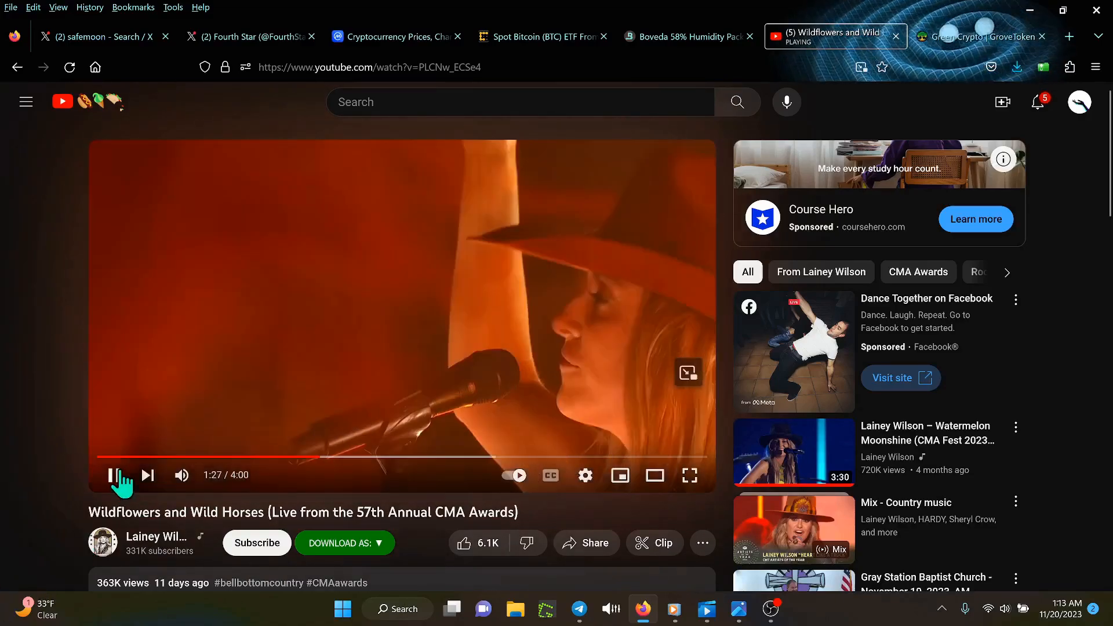
Step: Pause the performance at 1:27 and switch to the Green Crypto | GroveToken homepage
left_click(112, 476)
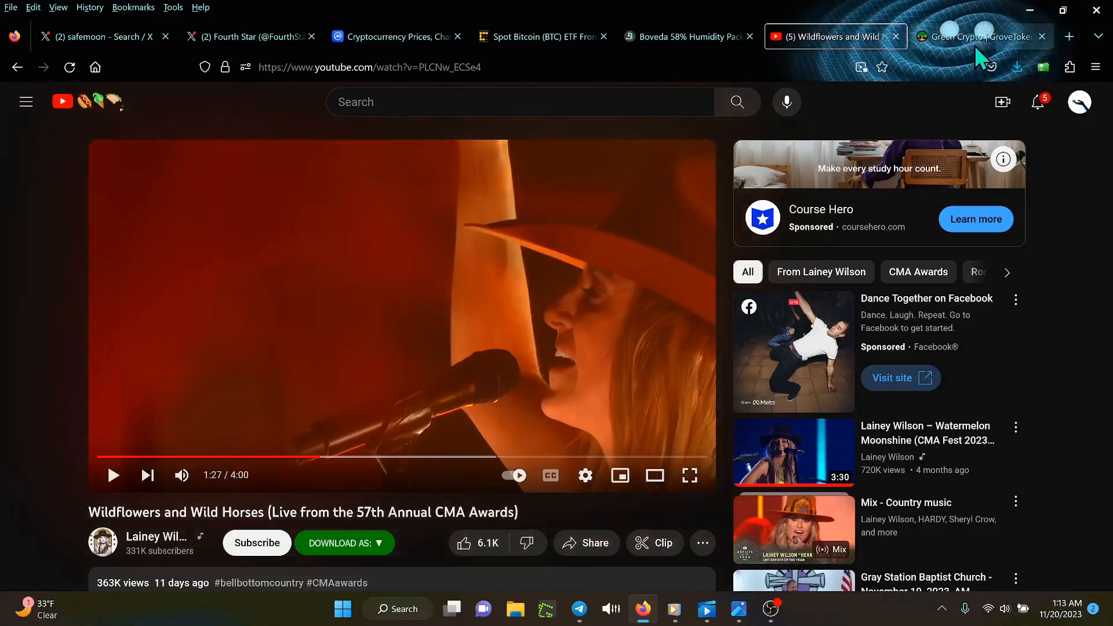
left_click(980, 36)
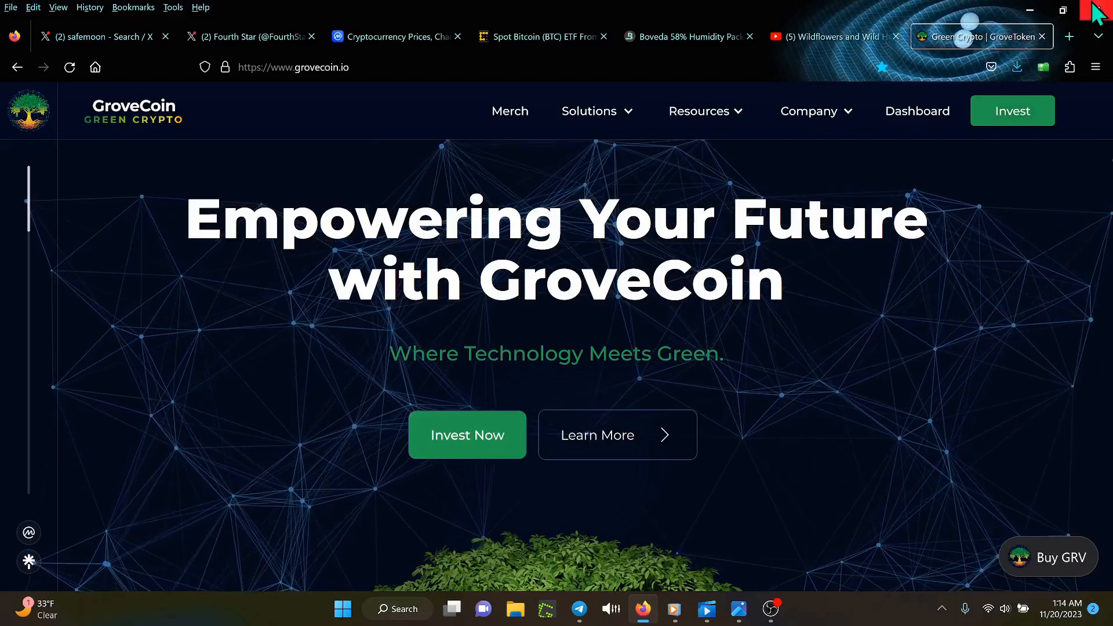
mouse_move(983, 310)
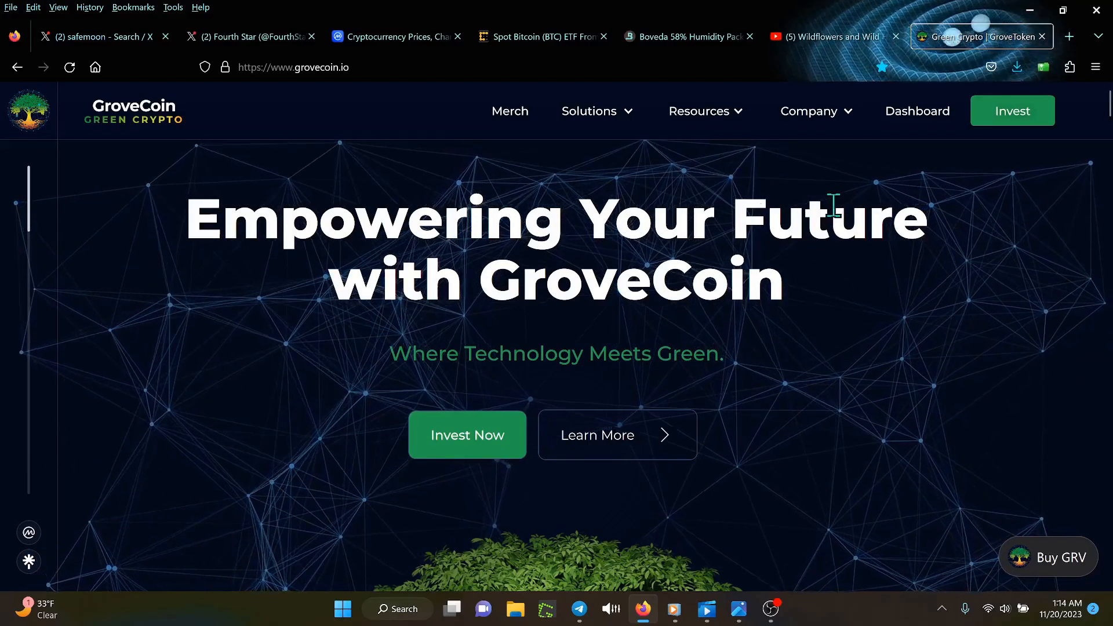
mouse_move(838, 287)
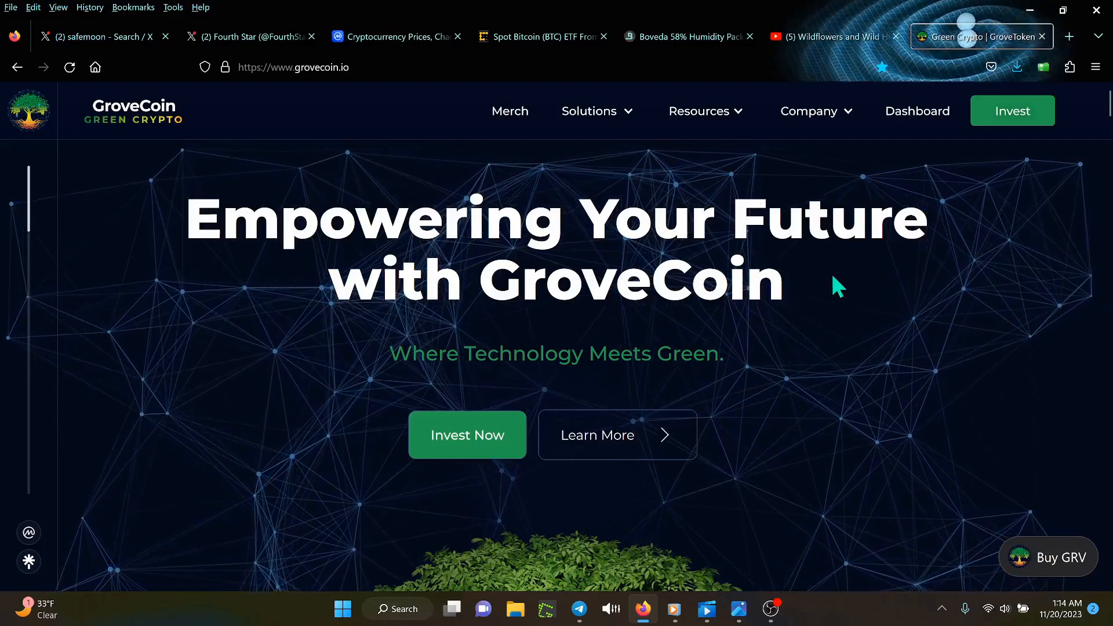